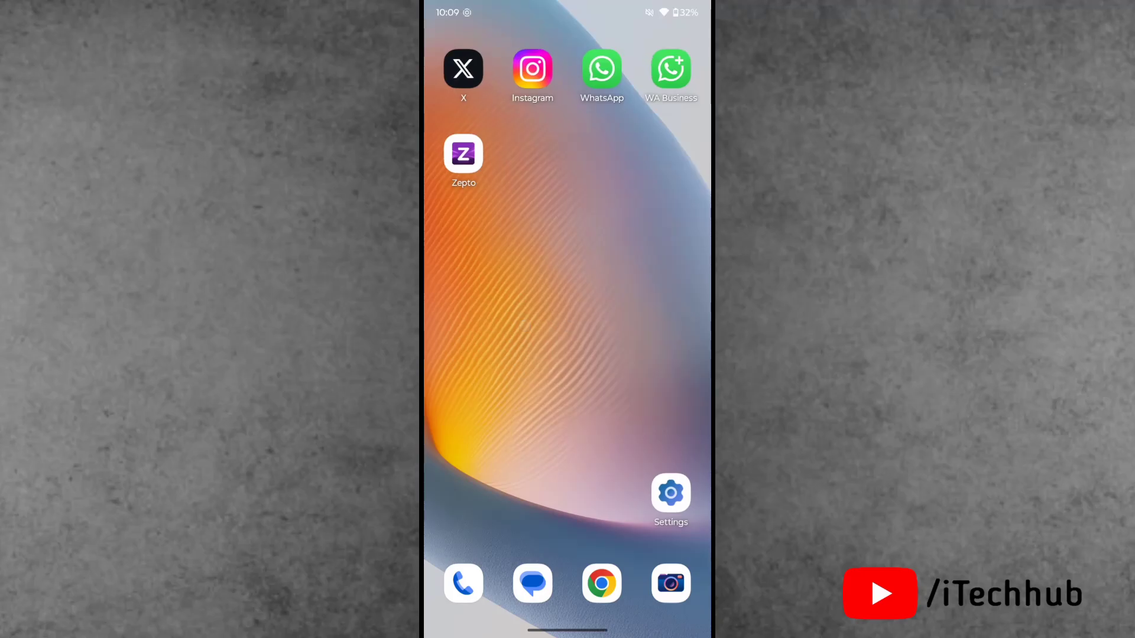
- Swipe to reveal the launcher's app drawer listing all installed apps
scroll("left", 3)
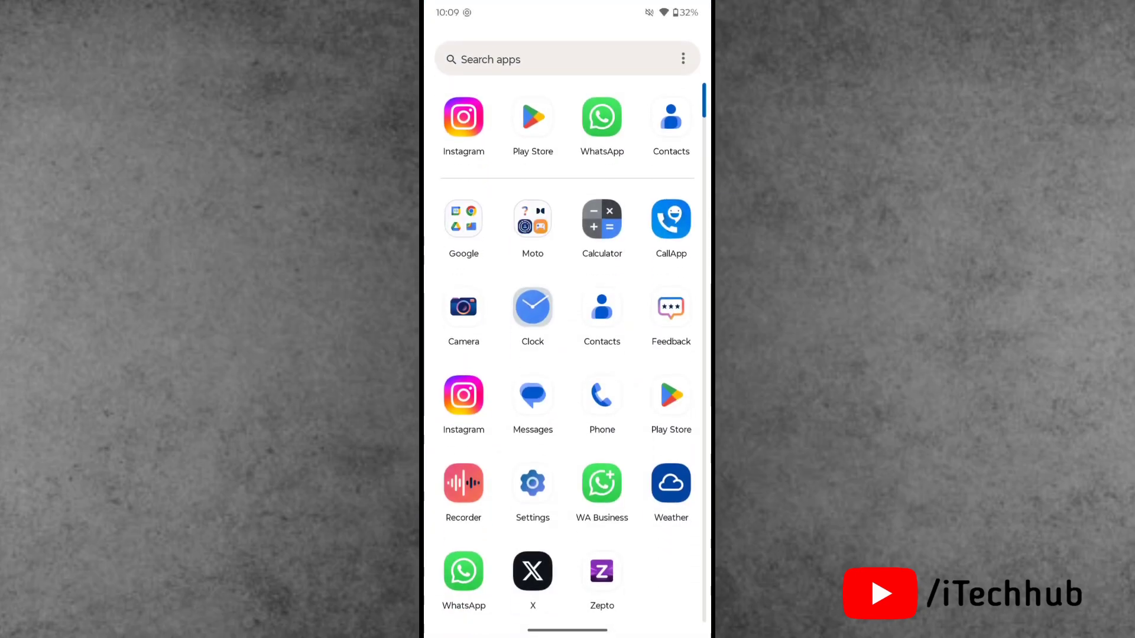
- Search the app drawer for 'Ge', then return to the home page holding Play Store
type("G")
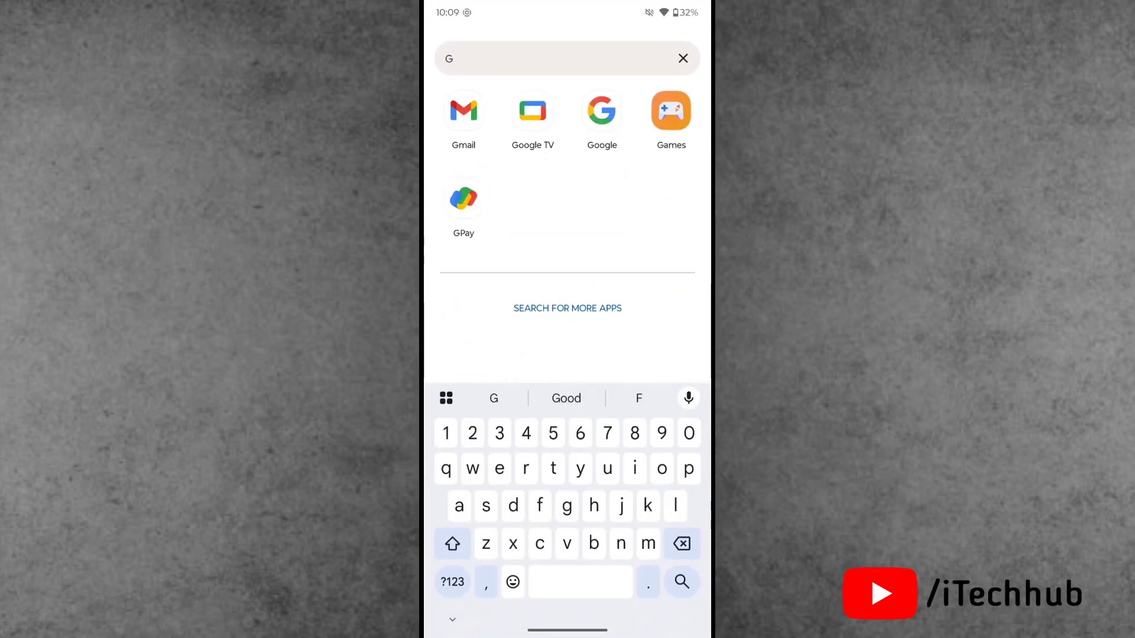
type("e")
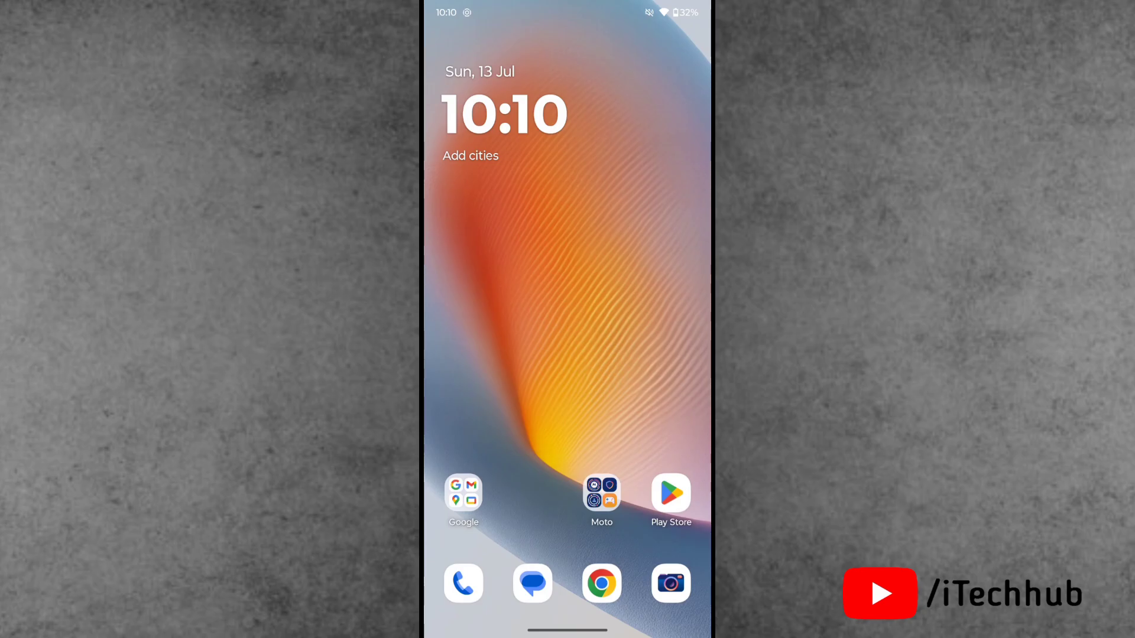
- Search Play Store for 'gallery' and install the Gallery app by Google LLC
left_click(670, 493)
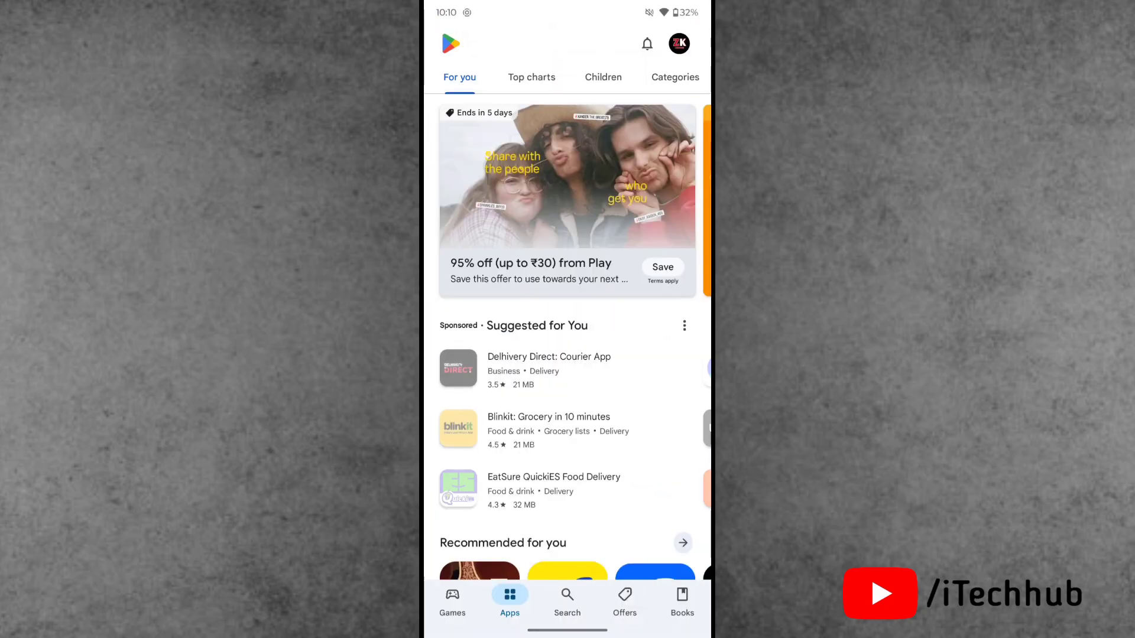
left_click(566, 600)
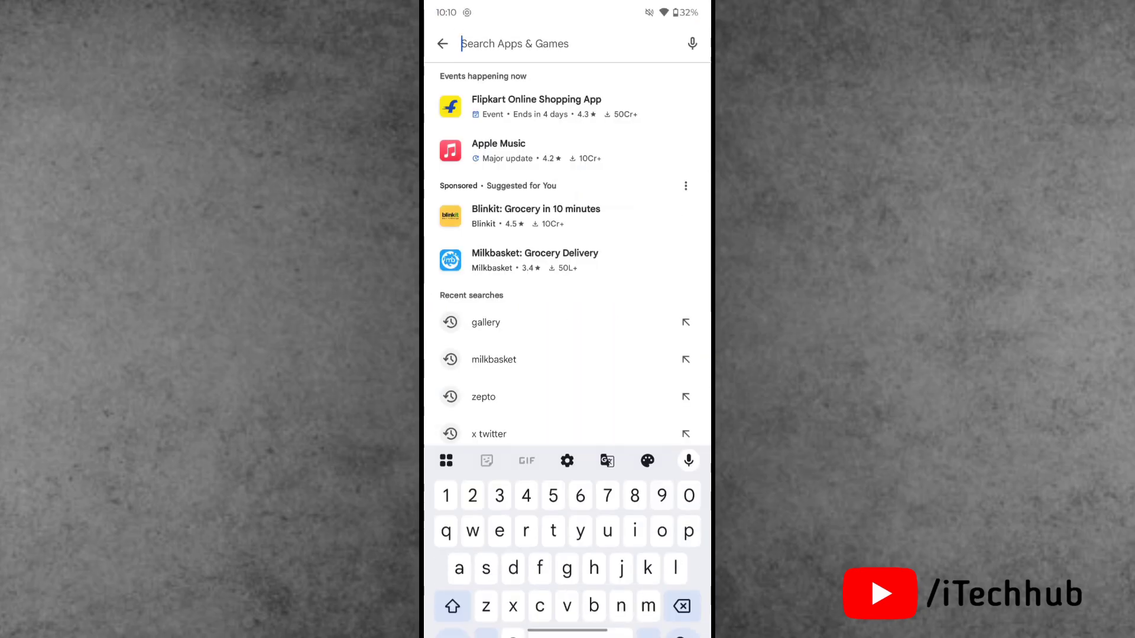
type("gall")
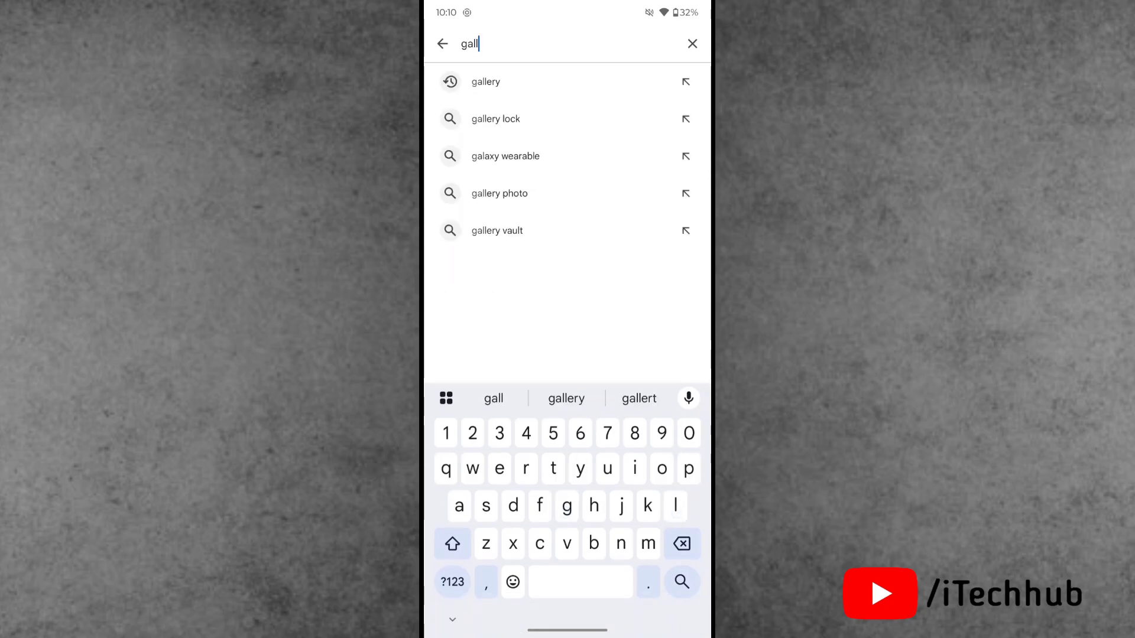
left_click(485, 82)
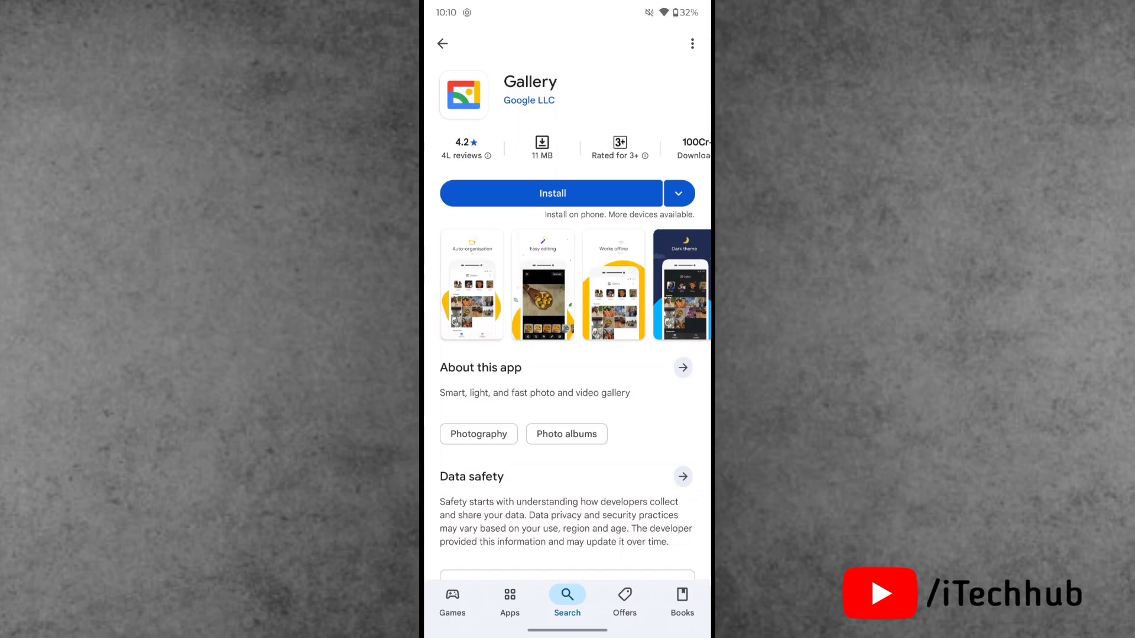
left_click(550, 193)
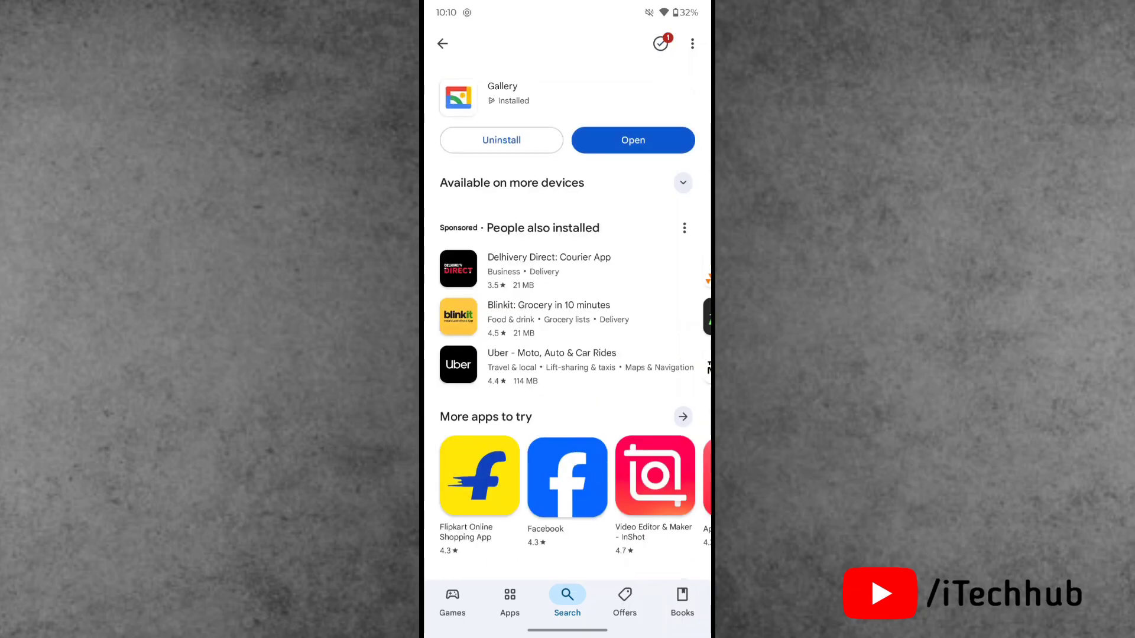
- Launch Gallery, allow access to all photos and videos, return home and start Instagram
left_click(632, 139)
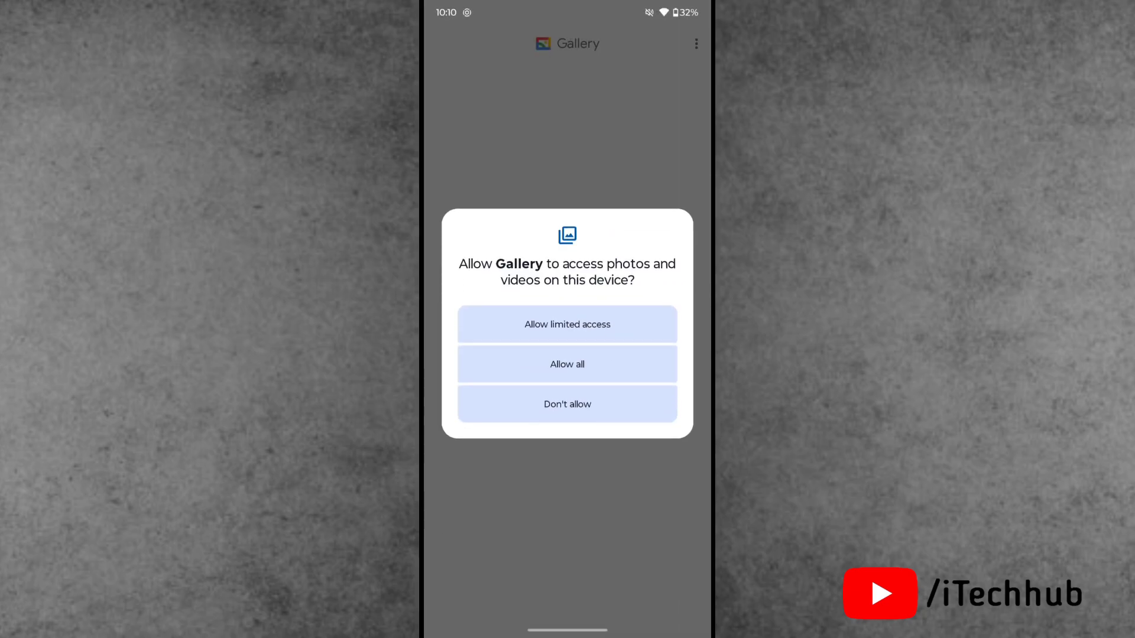
left_click(566, 364)
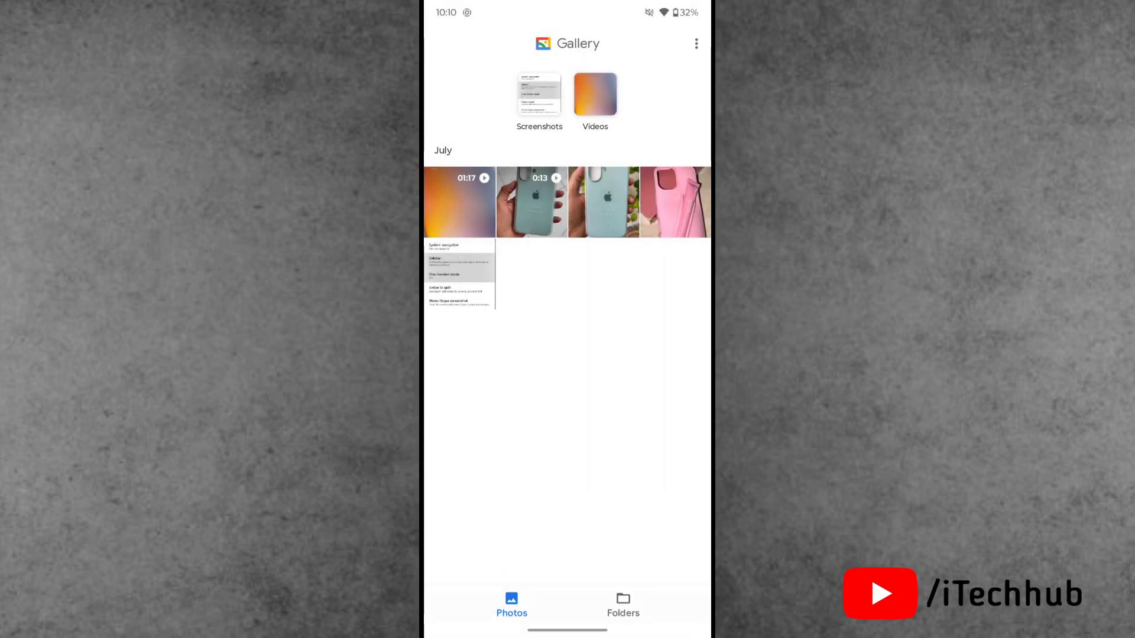
left_click(674, 201)
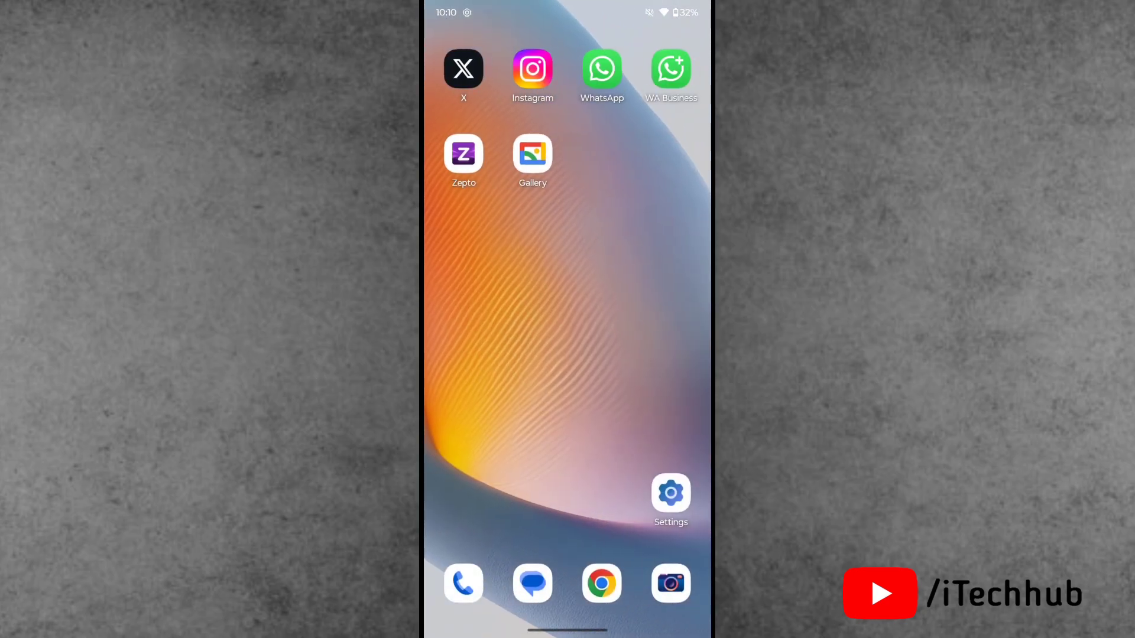
left_click(531, 68)
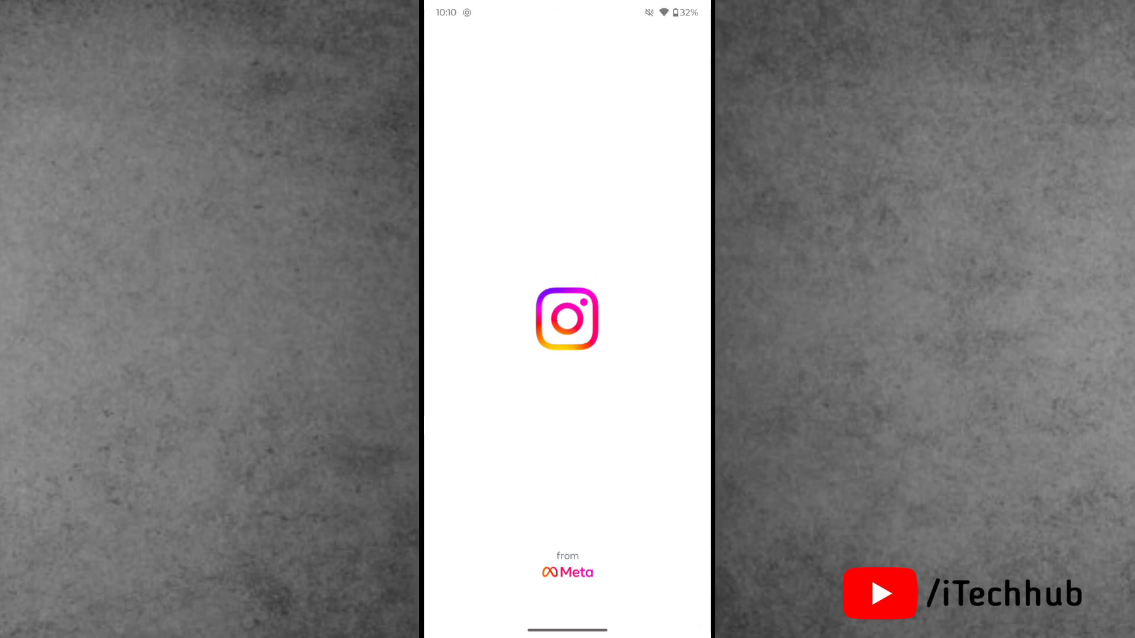